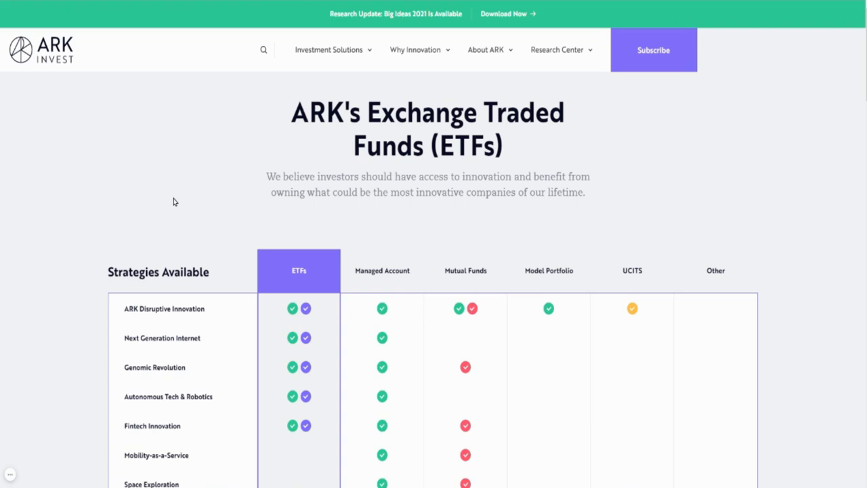
- Scroll the ARK ETFs page to show all Strategies Available rows, through Cryptocurrency
{"action": "scroll", "scroll_direction": "down", "scroll_amount": 3}
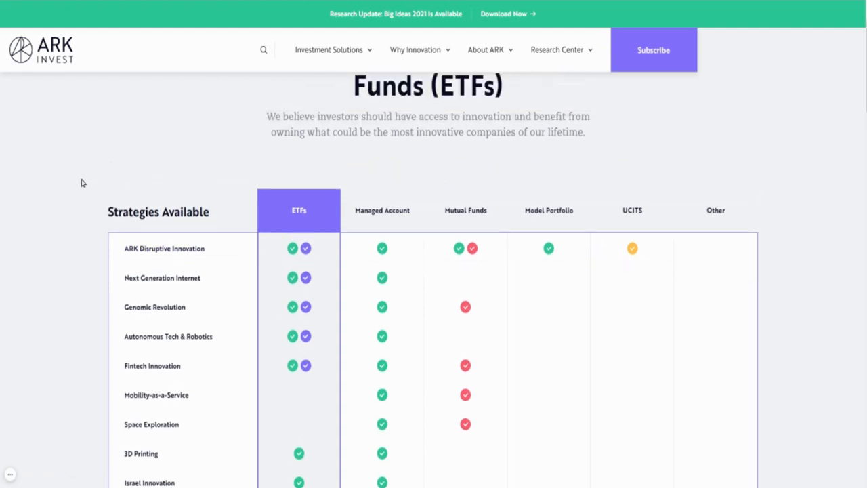
{"action": "scroll", "scroll_direction": "down", "scroll_amount": 3}
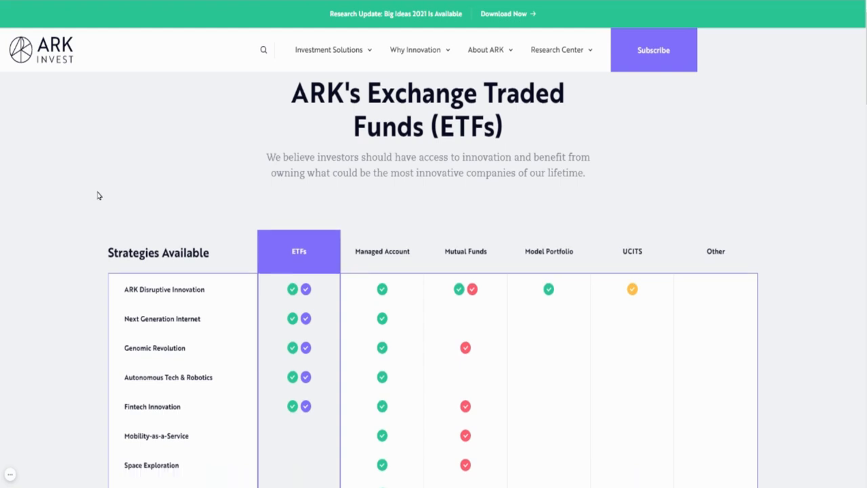
{"action": "scroll", "scroll_direction": "down", "scroll_amount": 3}
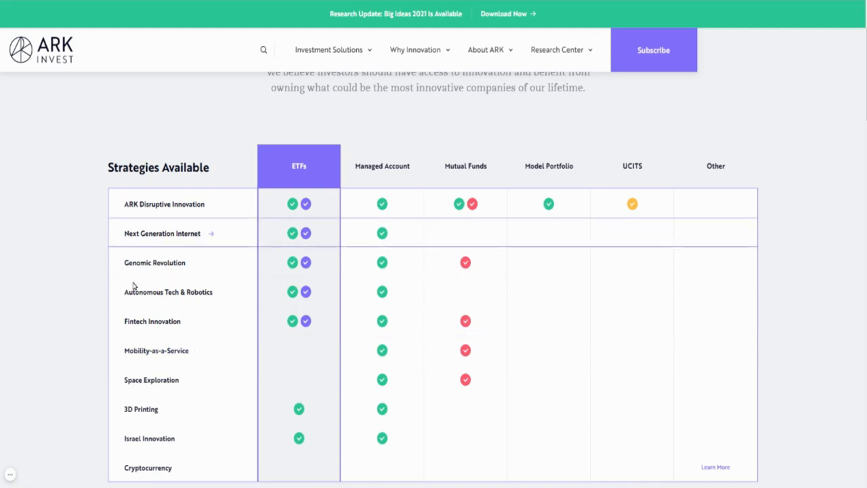
{"action": "scroll", "scroll_direction": "down", "scroll_amount": 3}
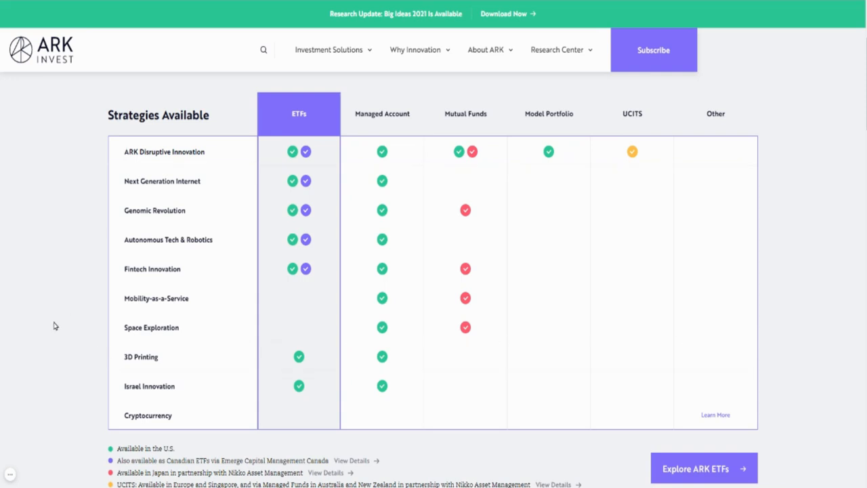
{"action": "mouse_move", "coordinate": [53, 325]}
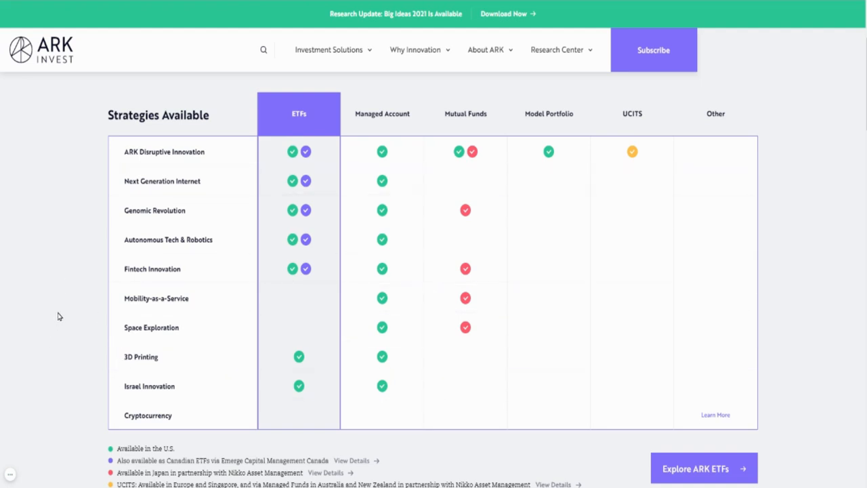
{"action": "mouse_move", "coordinate": [96, 282]}
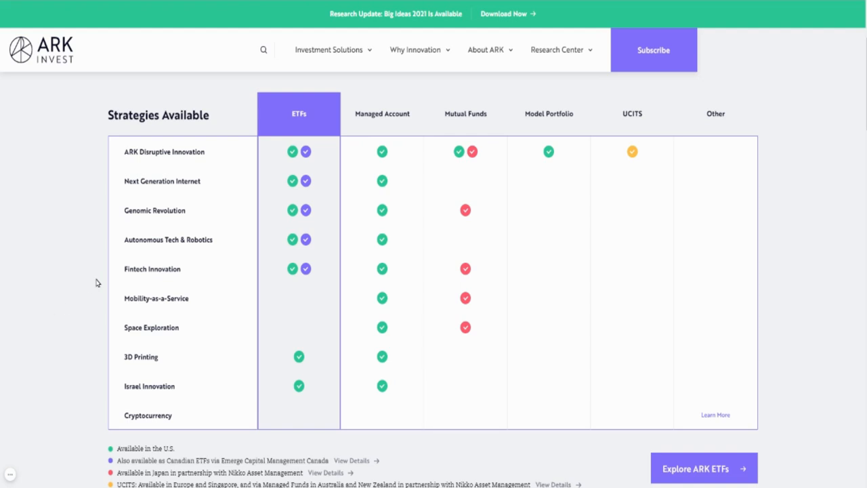
{"action": "mouse_move", "coordinate": [99, 283]}
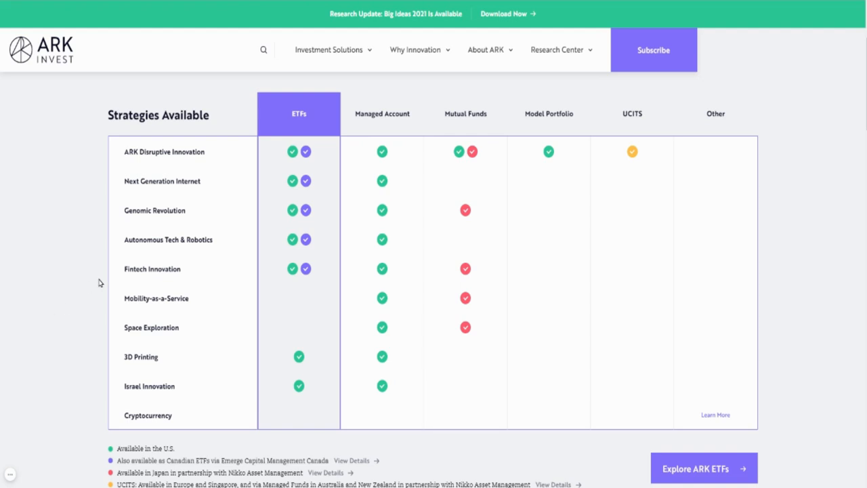
{"action": "mouse_move", "coordinate": [90, 306]}
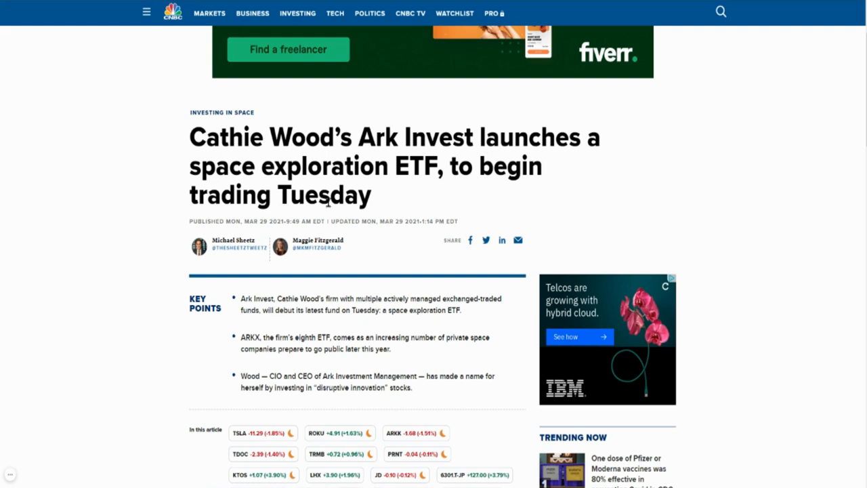
{"action": "mouse_move", "coordinate": [494, 197]}
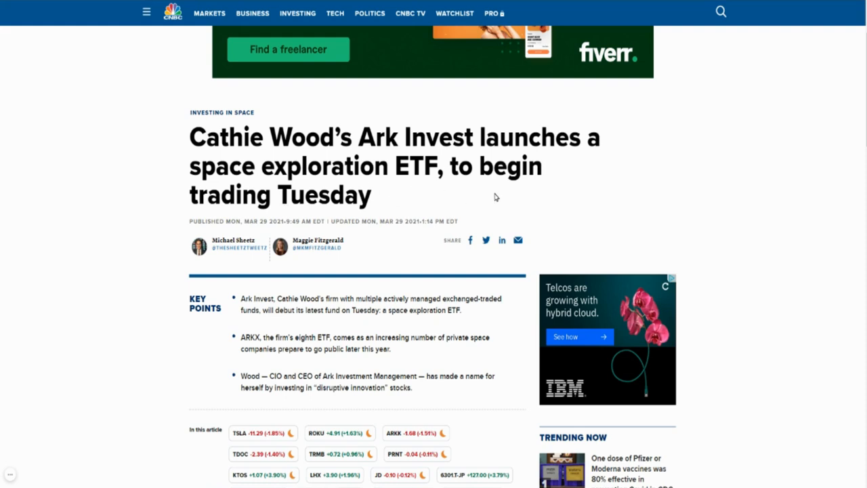
- Scroll to the CNBC article's Key Points and highlight the word ARKX
{"action": "scroll", "scroll_direction": "down", "scroll_amount": 3}
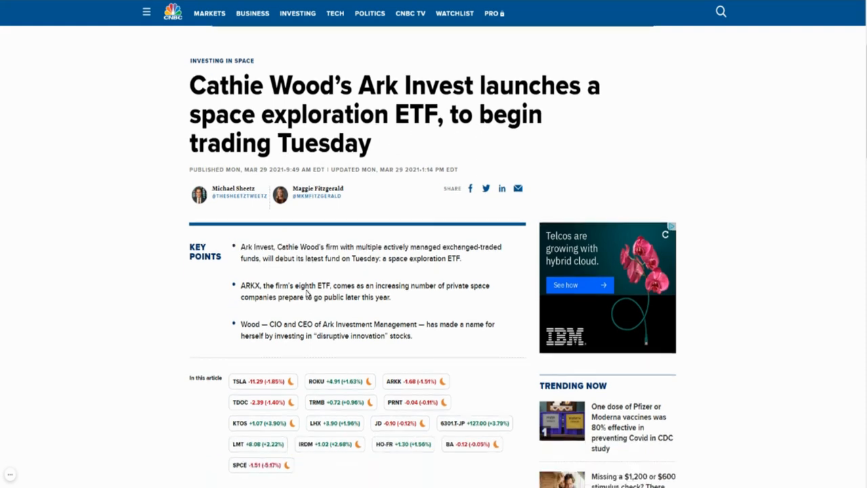
{"action": "scroll", "scroll_direction": "down", "scroll_amount": 3}
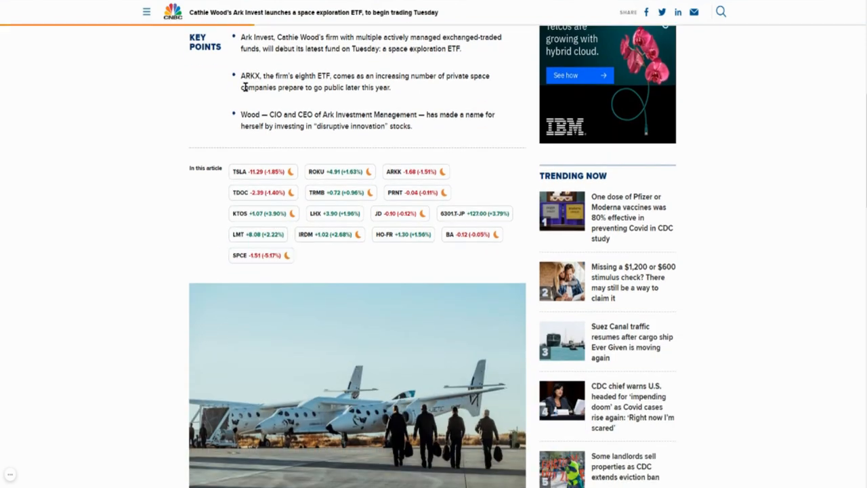
{"action": "double_click", "coordinate": [250, 75]}
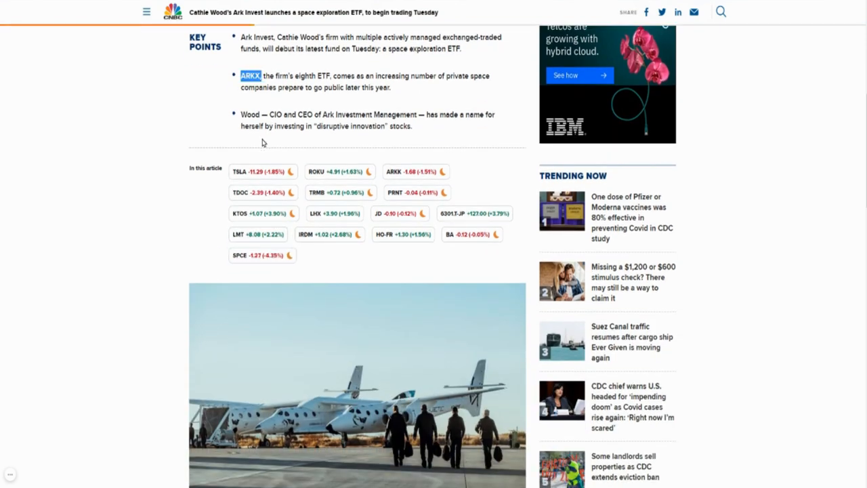
{"action": "mouse_move", "coordinate": [287, 166]}
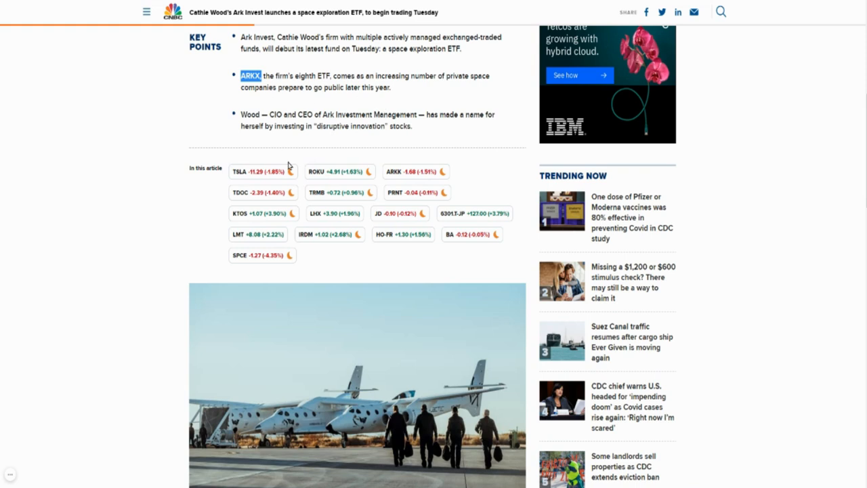
{"action": "mouse_move", "coordinate": [280, 163]}
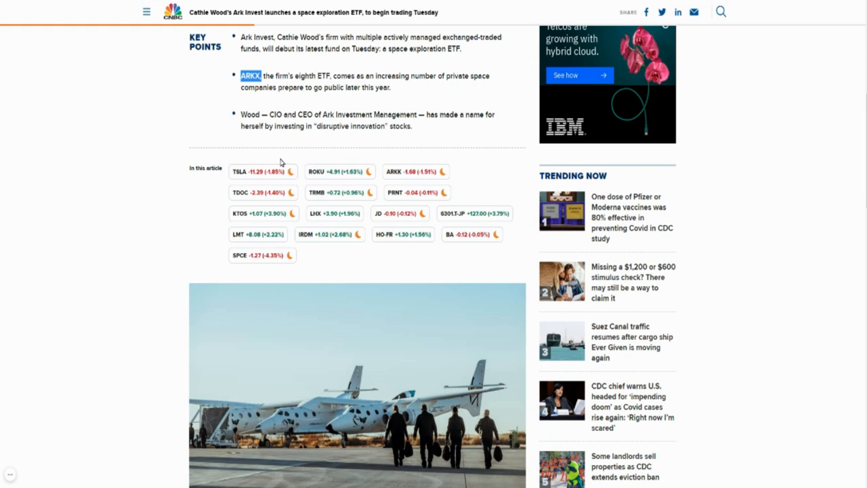
{"action": "mouse_move", "coordinate": [366, 126]}
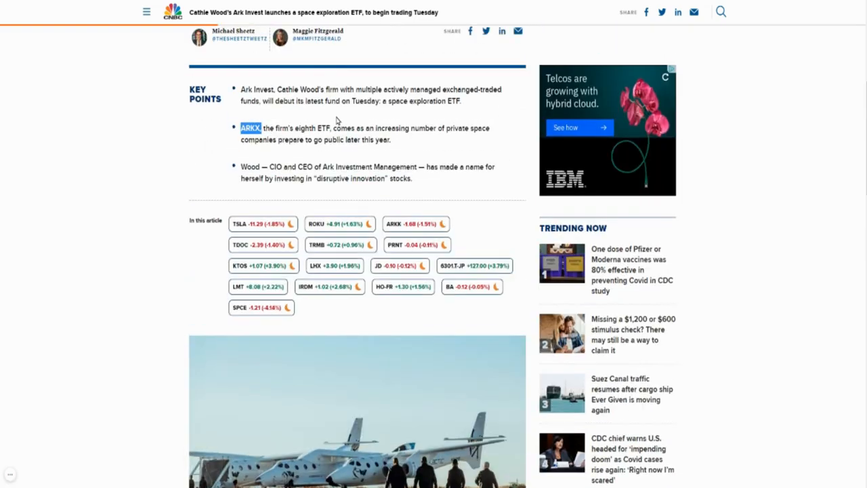
- Scroll past the article photo toward ARKX's numbered top 10 holdings, led by Trimble
{"action": "scroll", "scroll_direction": "down", "scroll_amount": 3}
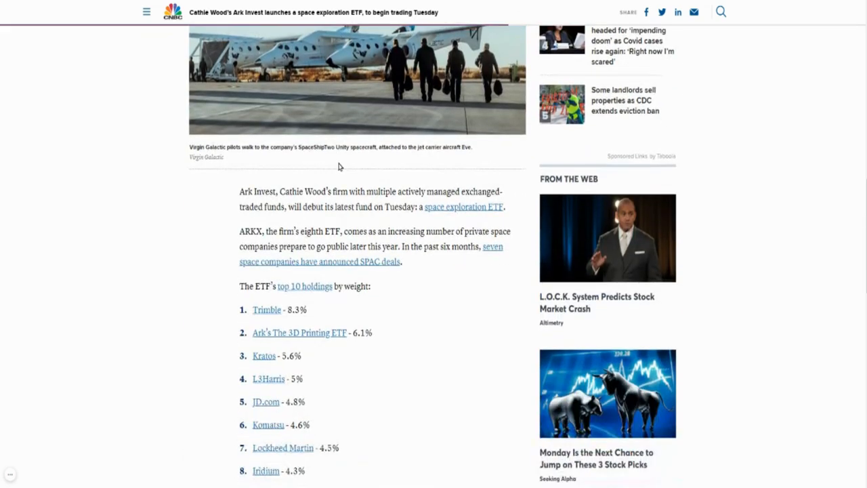
{"action": "scroll", "scroll_direction": "down", "scroll_amount": 3}
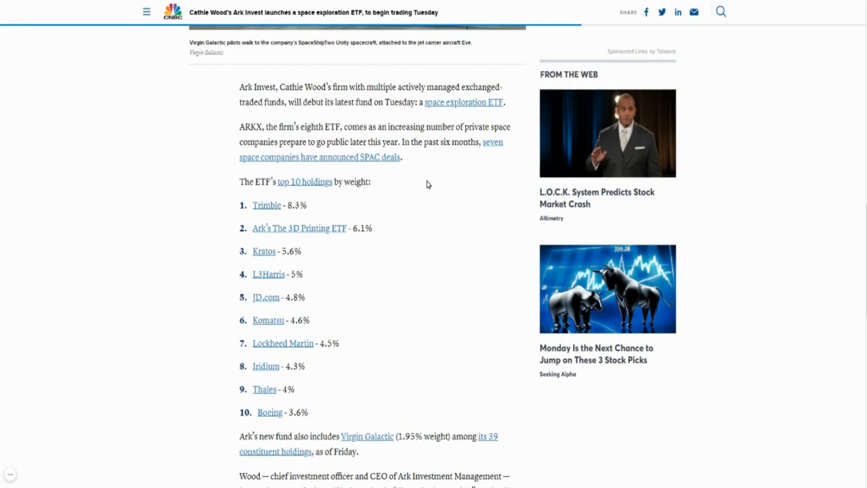
{"action": "mouse_move", "coordinate": [428, 184]}
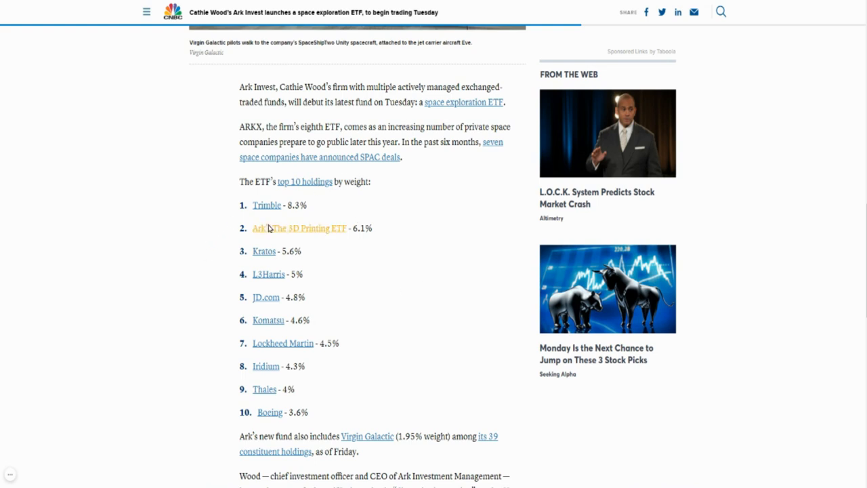
{"action": "mouse_move", "coordinate": [188, 240]}
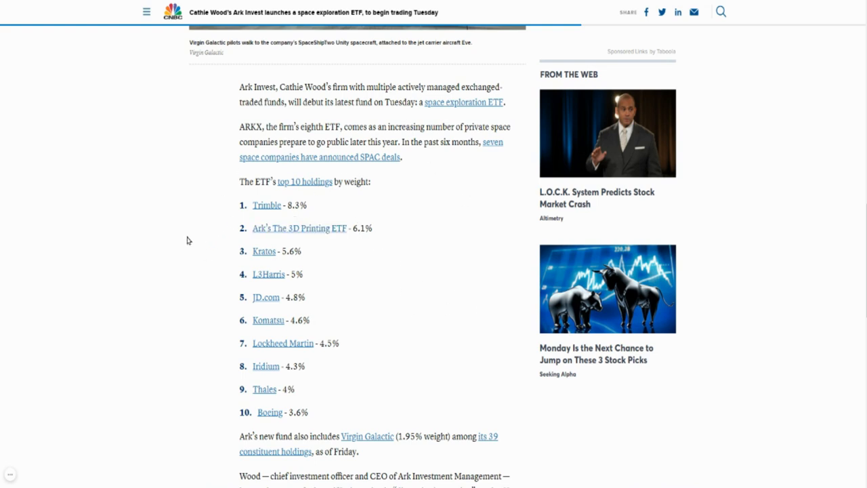
{"action": "mouse_move", "coordinate": [407, 285]}
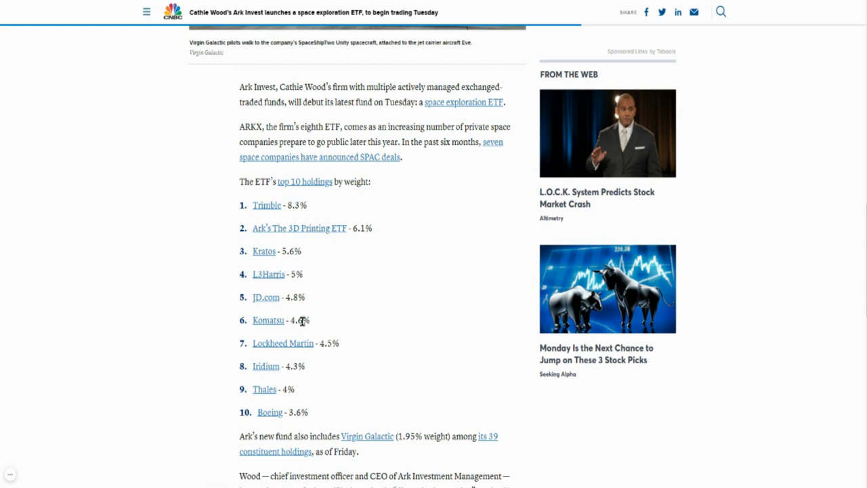
{"action": "mouse_move", "coordinate": [378, 358]}
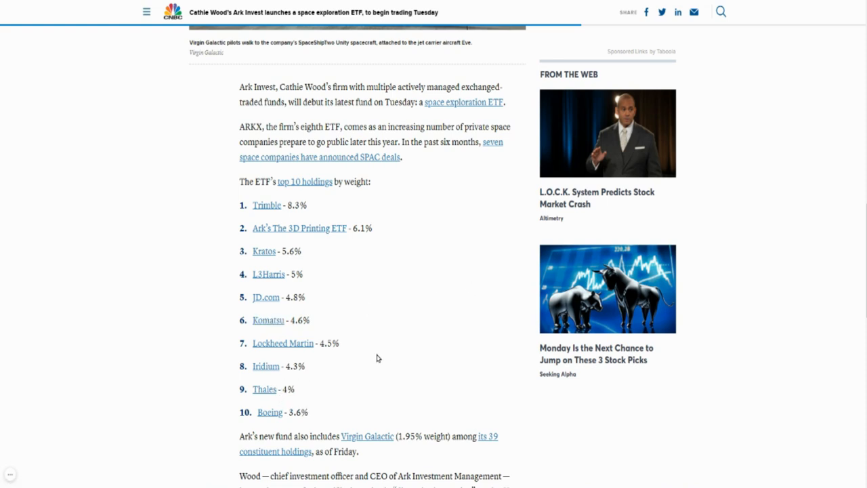
{"action": "mouse_move", "coordinate": [510, 383]}
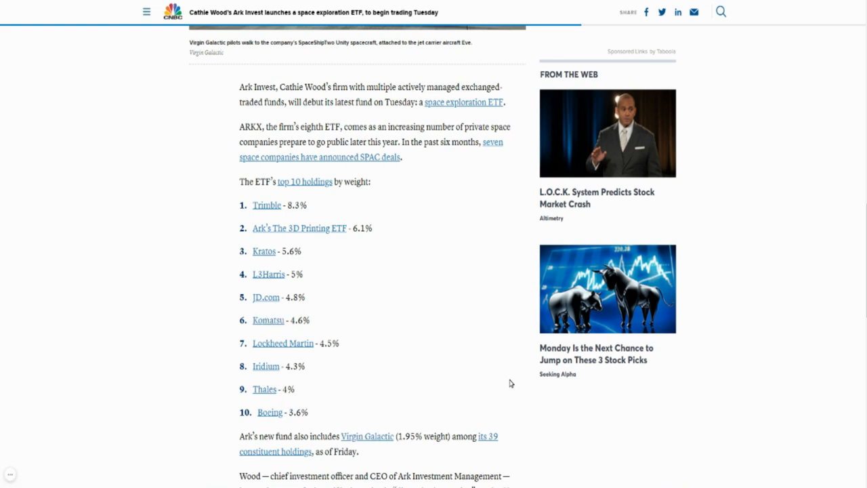
- Scroll through the Trimble-to-Boeing holdings list, past Virgin Galactic's 1.95% weight
{"action": "scroll", "scroll_direction": "down", "scroll_amount": 3}
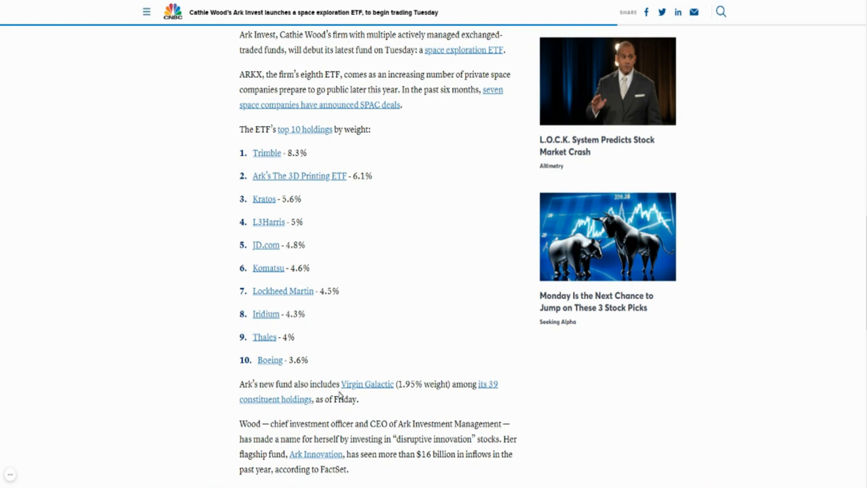
{"action": "mouse_move", "coordinate": [452, 397]}
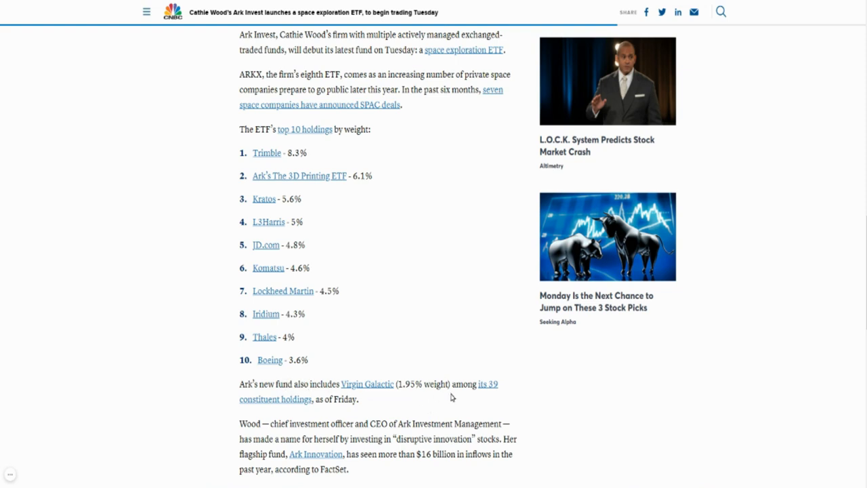
{"action": "scroll", "scroll_direction": "down", "scroll_amount": 3}
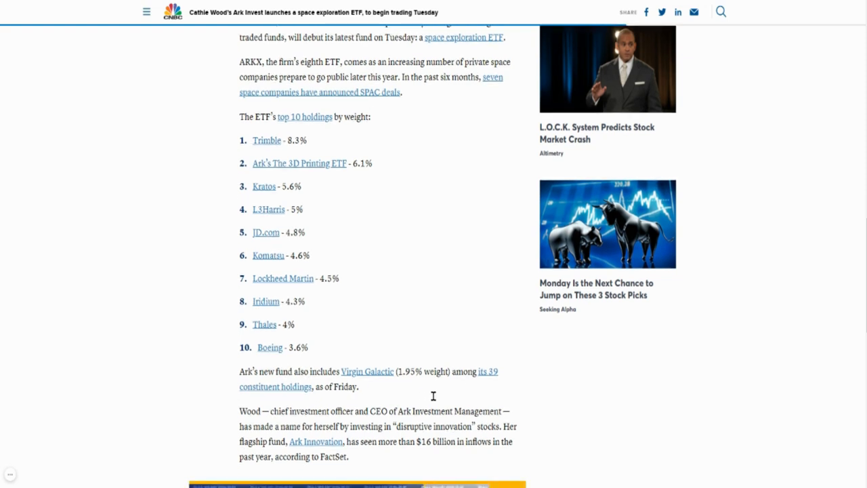
{"action": "scroll", "scroll_direction": "down", "scroll_amount": 3}
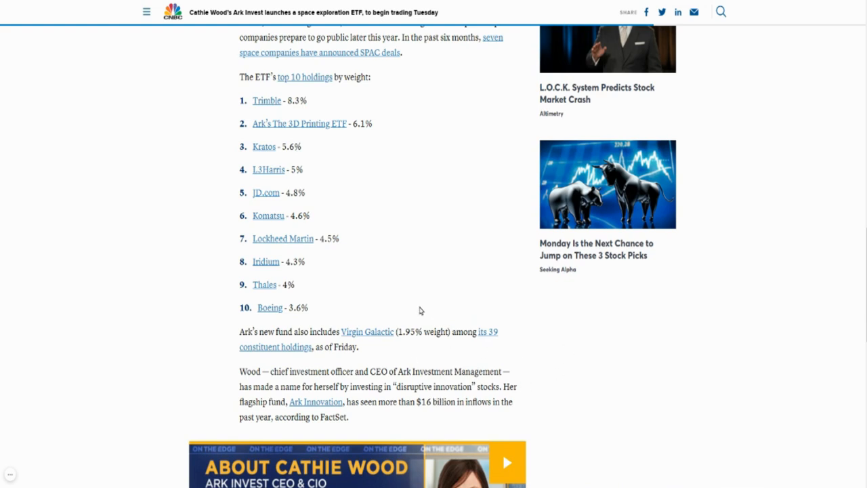
{"action": "mouse_move", "coordinate": [398, 315]}
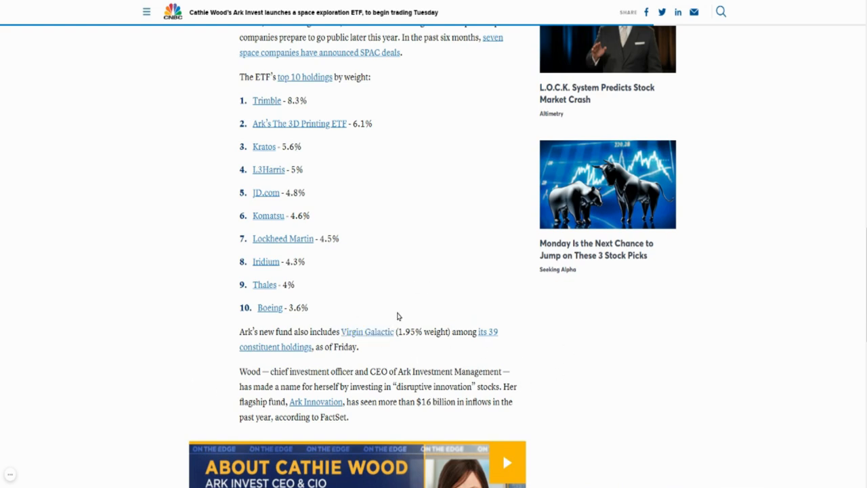
{"action": "mouse_move", "coordinate": [509, 363]}
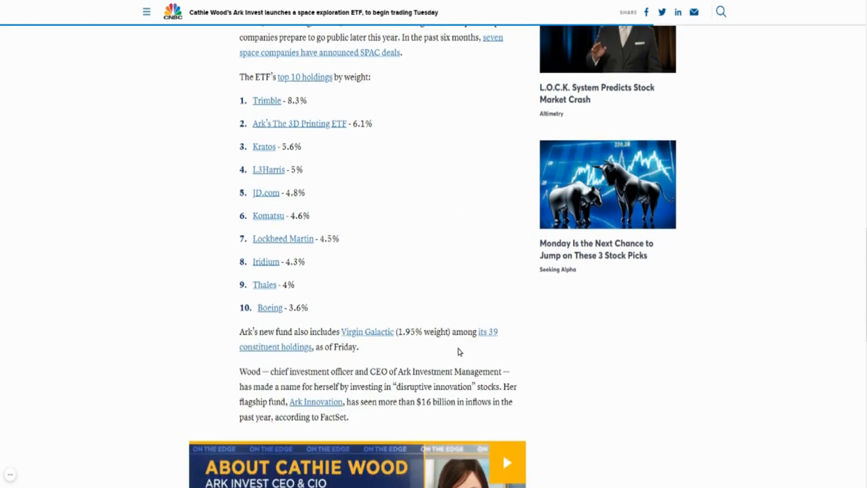
{"action": "mouse_move", "coordinate": [372, 344]}
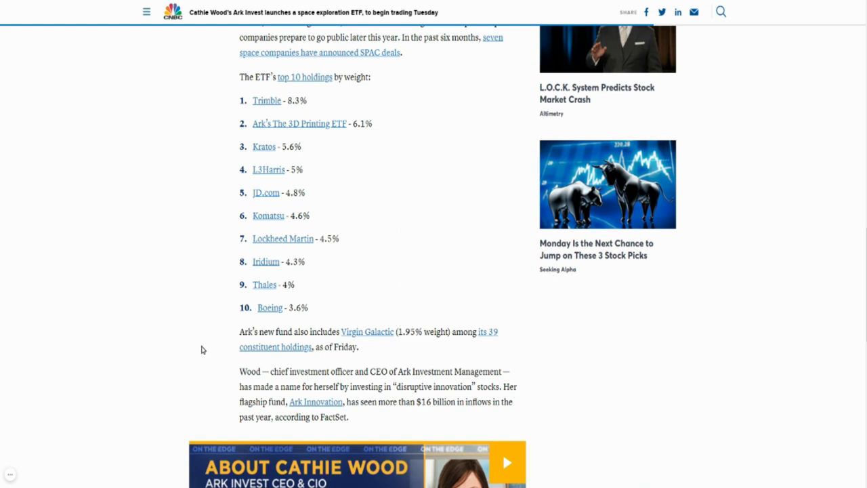
{"action": "mouse_move", "coordinate": [206, 342]}
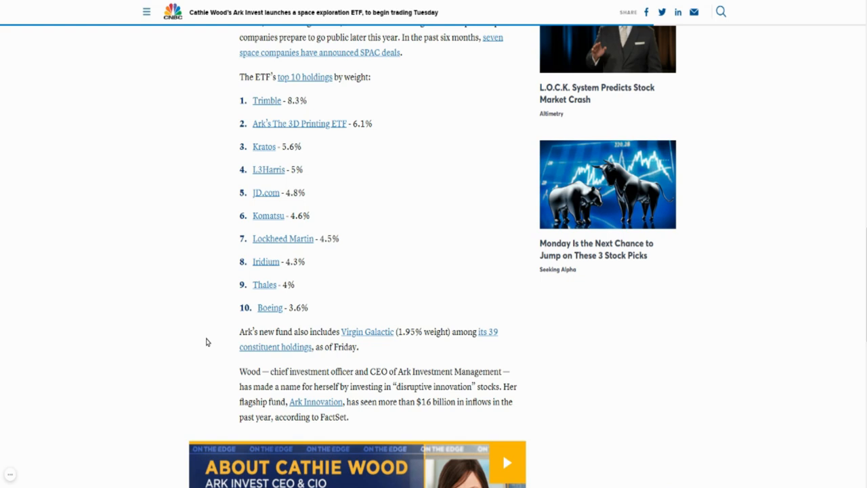
{"action": "mouse_move", "coordinate": [364, 299]}
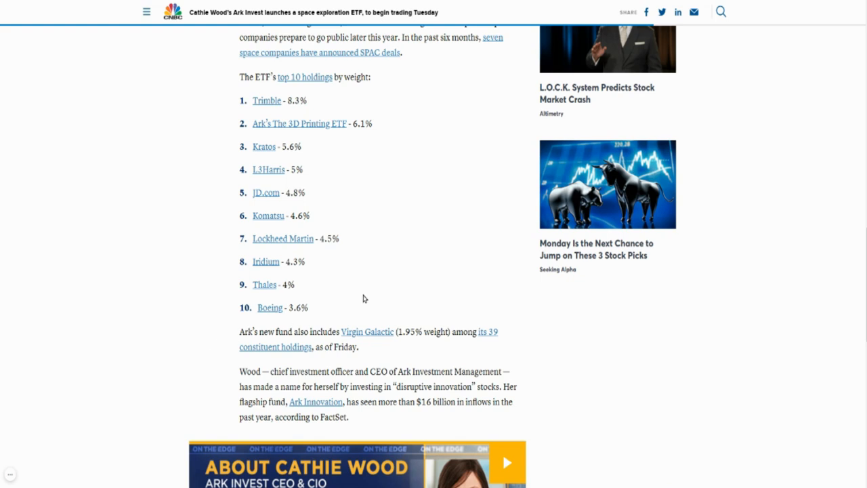
{"action": "mouse_move", "coordinate": [452, 298]}
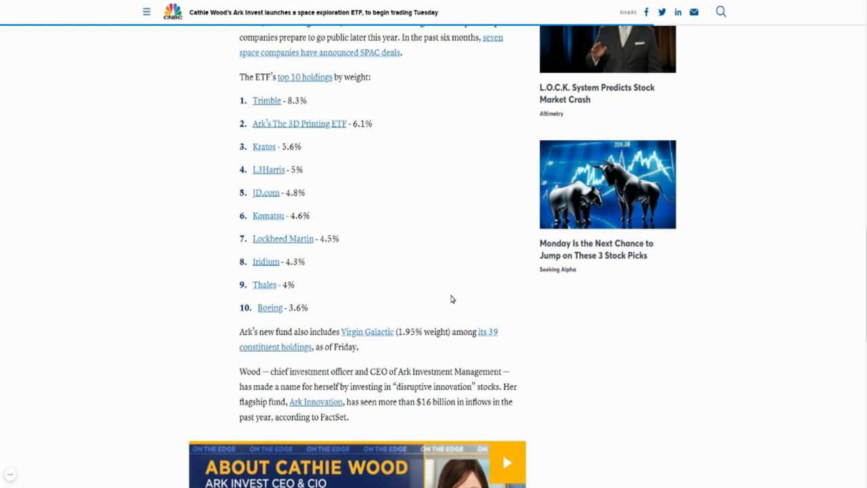
{"action": "scroll", "scroll_direction": "up", "scroll_amount": 3}
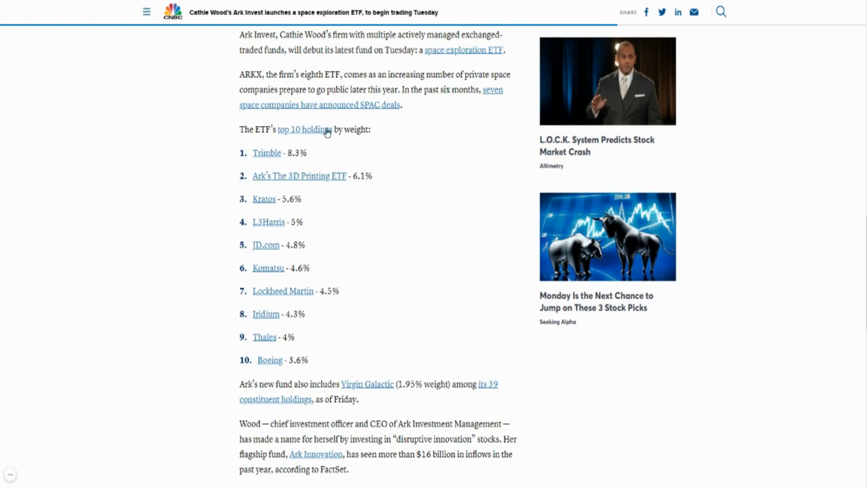
{"action": "mouse_move", "coordinate": [367, 384]}
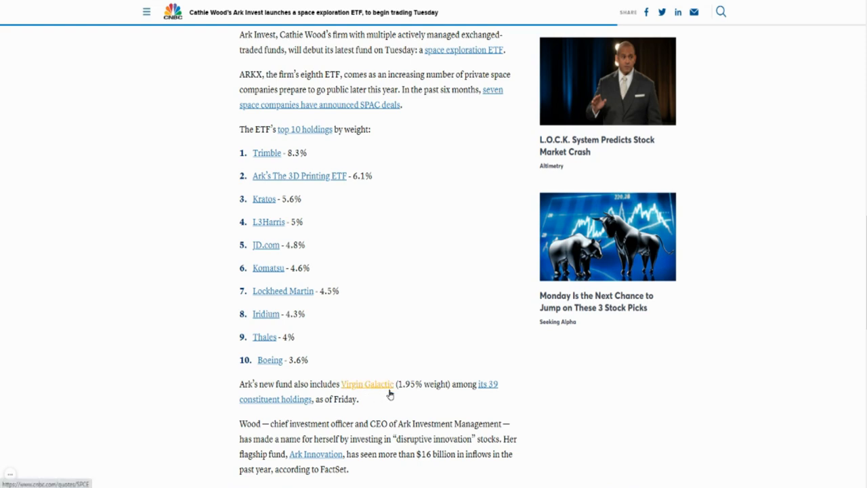
{"action": "mouse_move", "coordinate": [435, 298]}
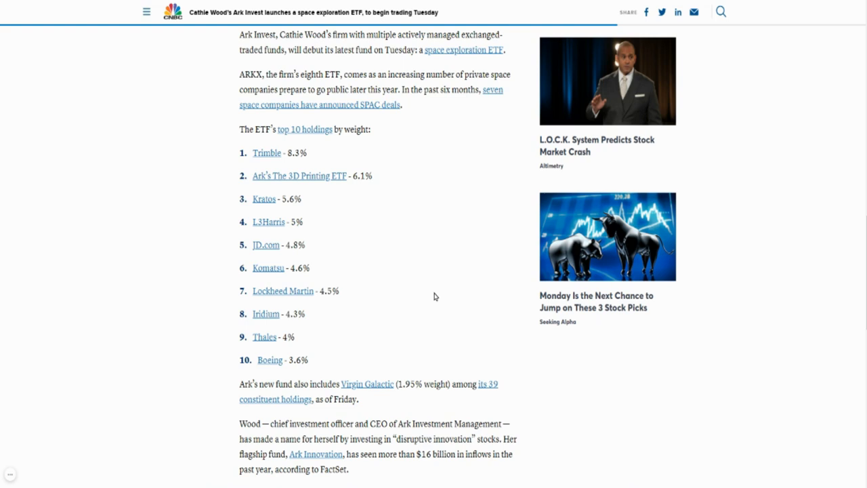
{"action": "mouse_move", "coordinate": [349, 351]}
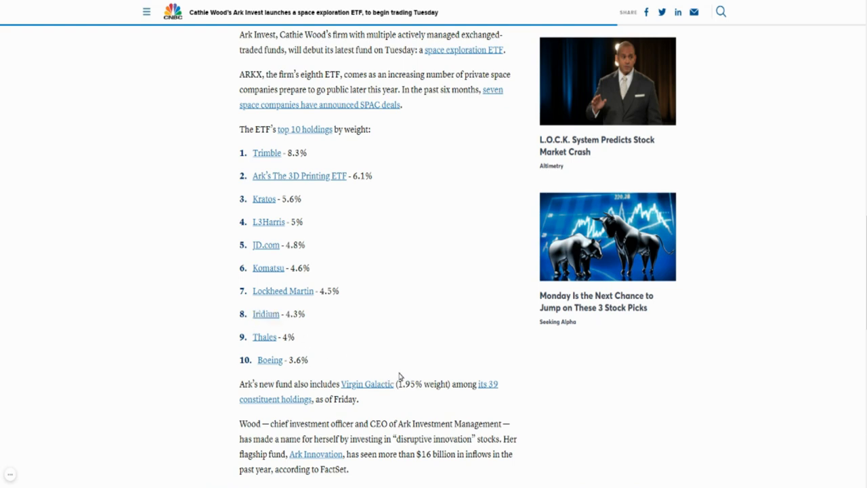
{"action": "mouse_move", "coordinate": [399, 377]}
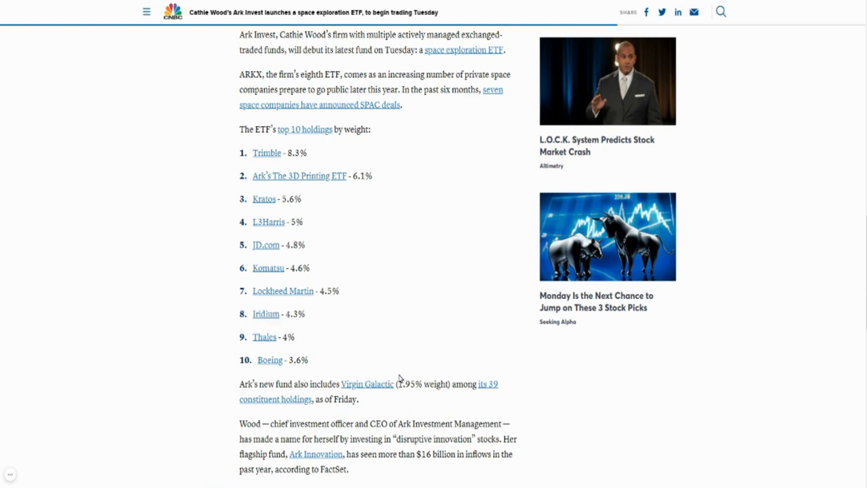
{"action": "mouse_move", "coordinate": [312, 342]}
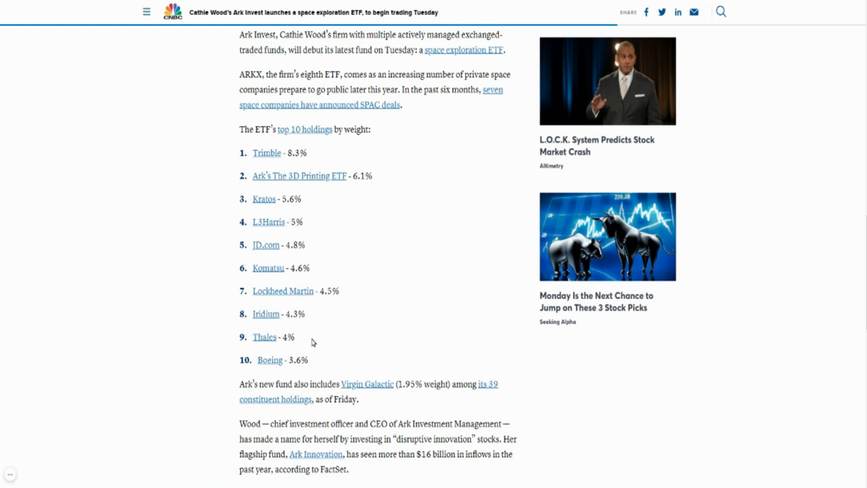
{"action": "mouse_move", "coordinate": [409, 379]}
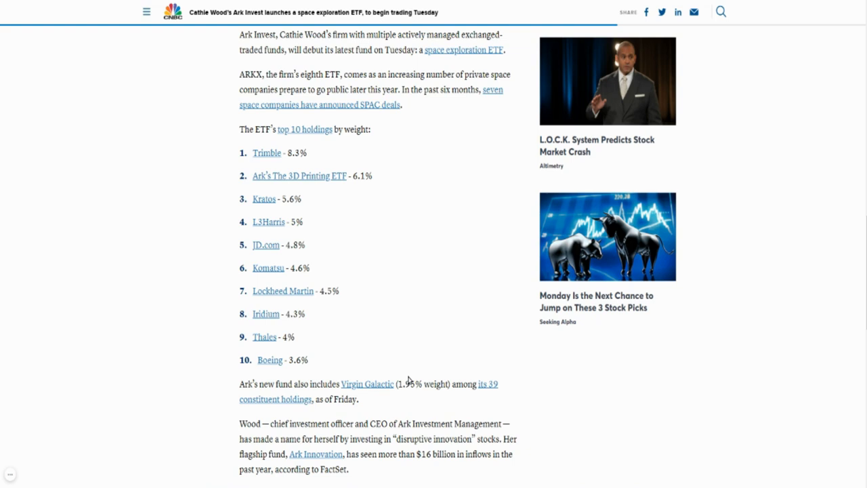
{"action": "mouse_move", "coordinate": [461, 259]}
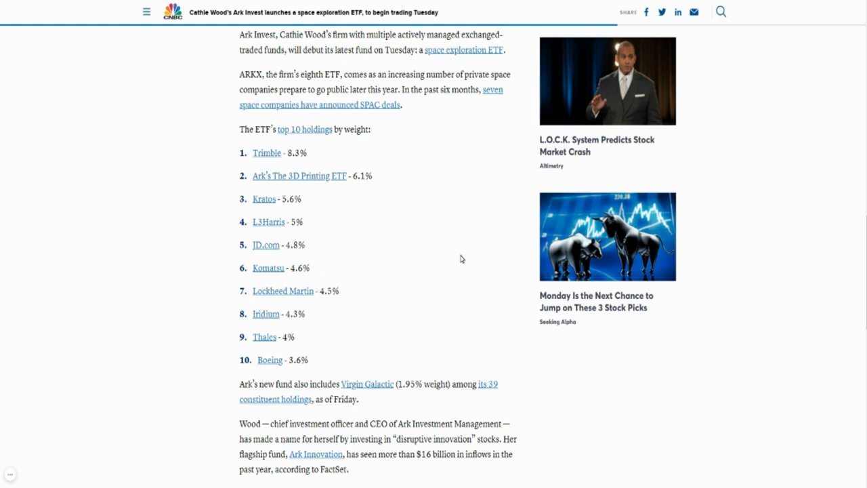
{"action": "mouse_move", "coordinate": [290, 244]}
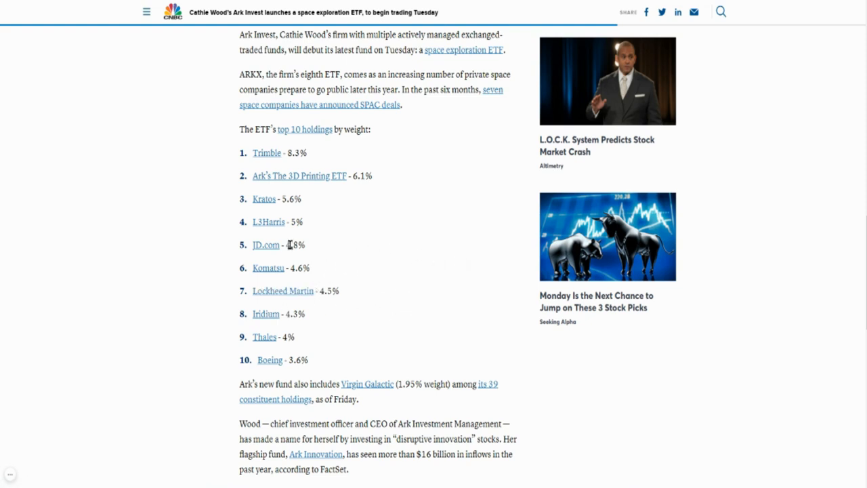
{"action": "mouse_move", "coordinate": [420, 345]}
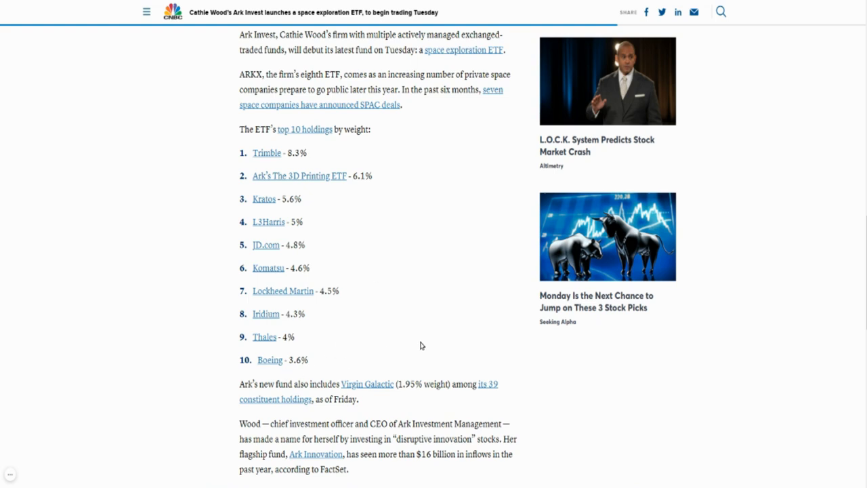
{"action": "mouse_move", "coordinate": [443, 320]}
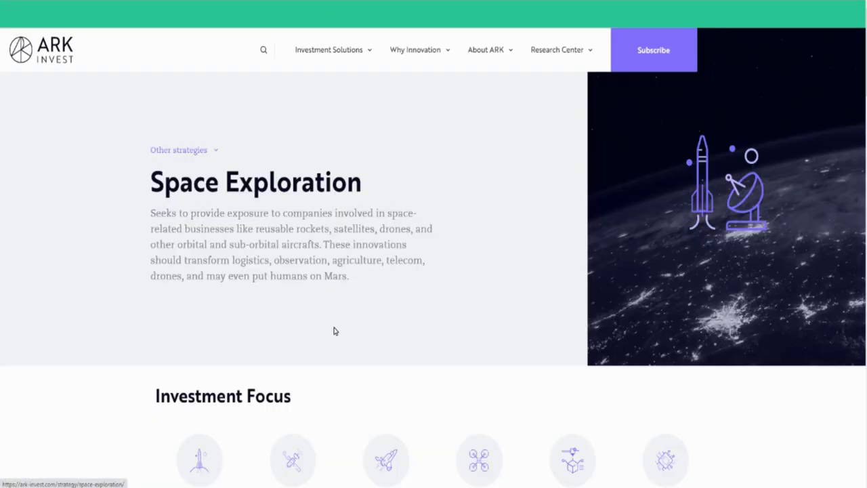
- Scroll back and forth through the pages to read the Space Exploration overview and ARKX holdings
{"action": "scroll", "scroll_direction": "down", "scroll_amount": 3}
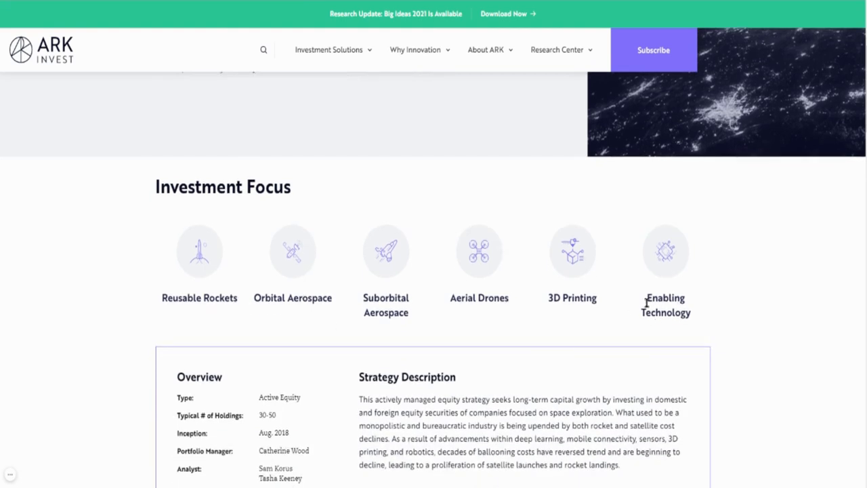
{"action": "scroll", "scroll_direction": "down", "scroll_amount": 3}
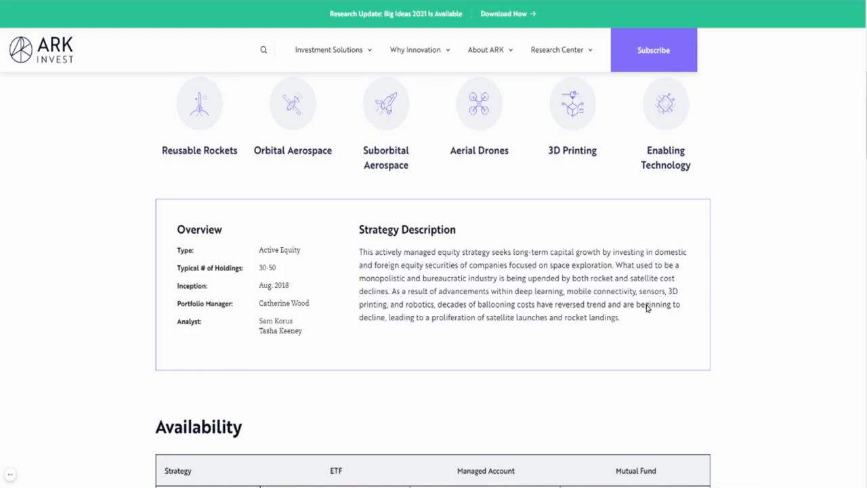
{"action": "scroll", "scroll_direction": "up", "scroll_amount": 3}
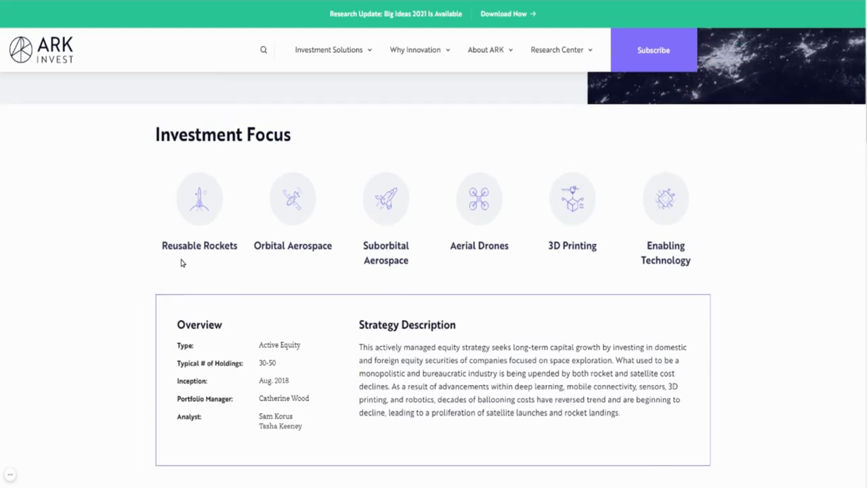
{"action": "mouse_move", "coordinate": [176, 271]}
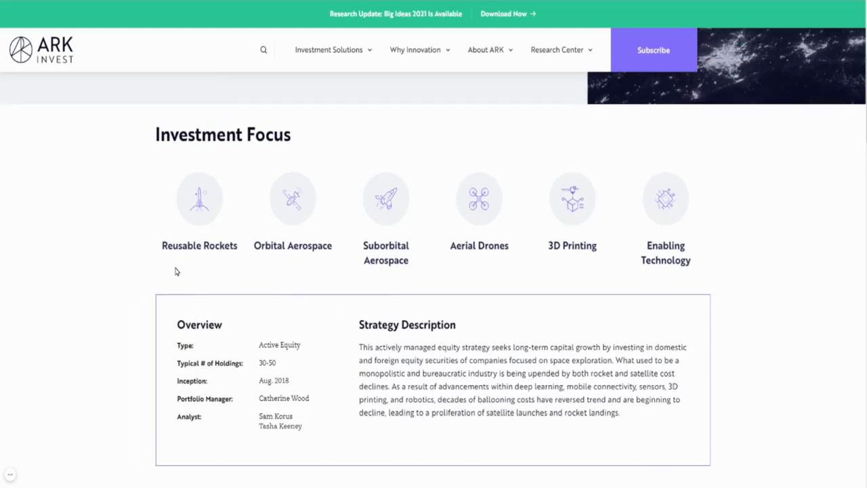
{"action": "mouse_move", "coordinate": [260, 242]}
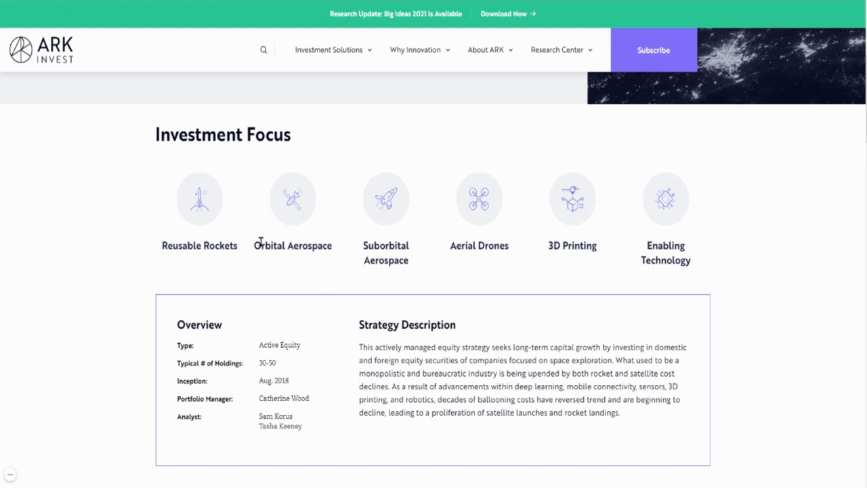
{"action": "mouse_move", "coordinate": [474, 279]}
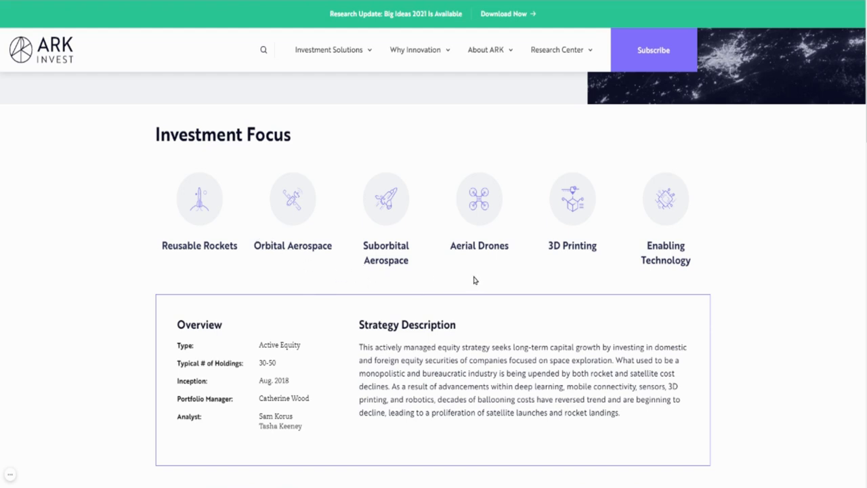
{"action": "mouse_move", "coordinate": [540, 269]}
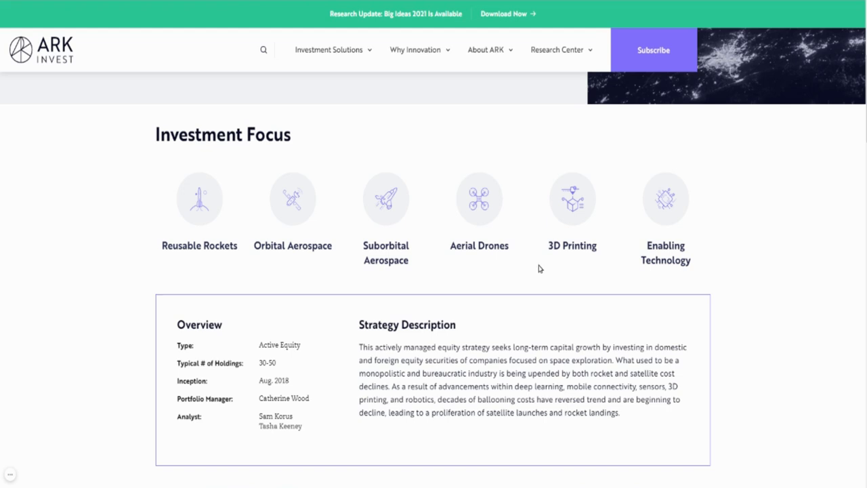
{"action": "mouse_move", "coordinate": [487, 291]}
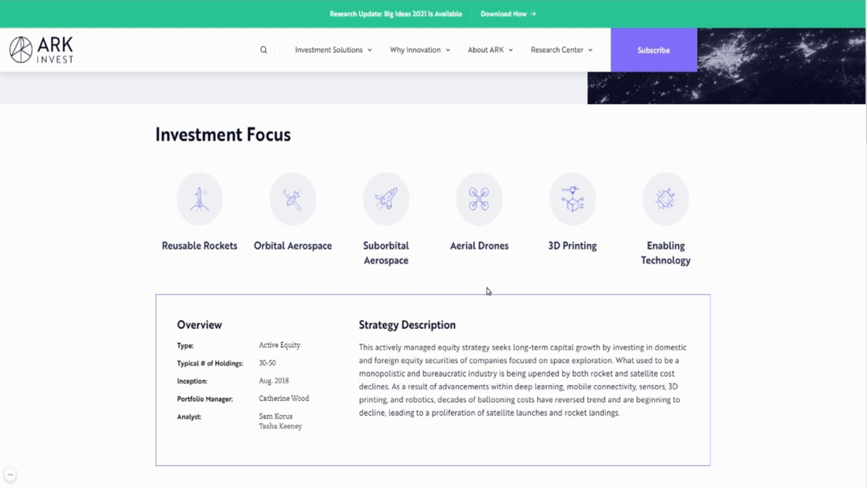
{"action": "mouse_move", "coordinate": [521, 291]}
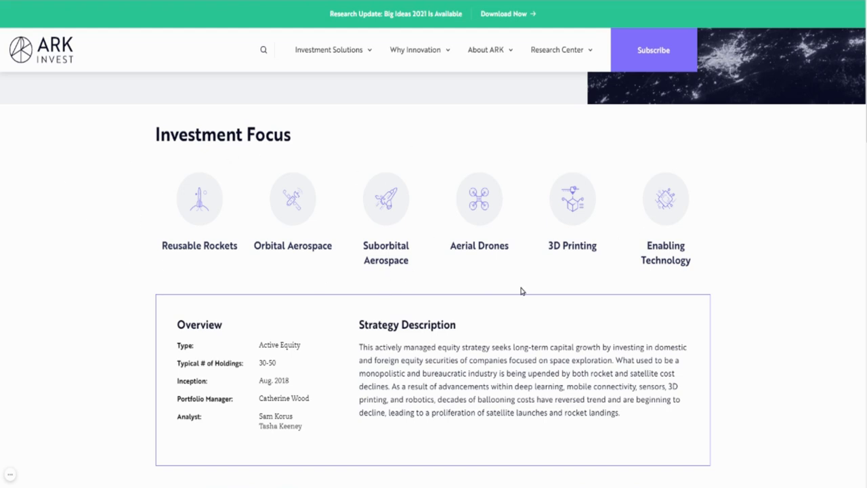
{"action": "scroll", "scroll_direction": "down", "scroll_amount": 3}
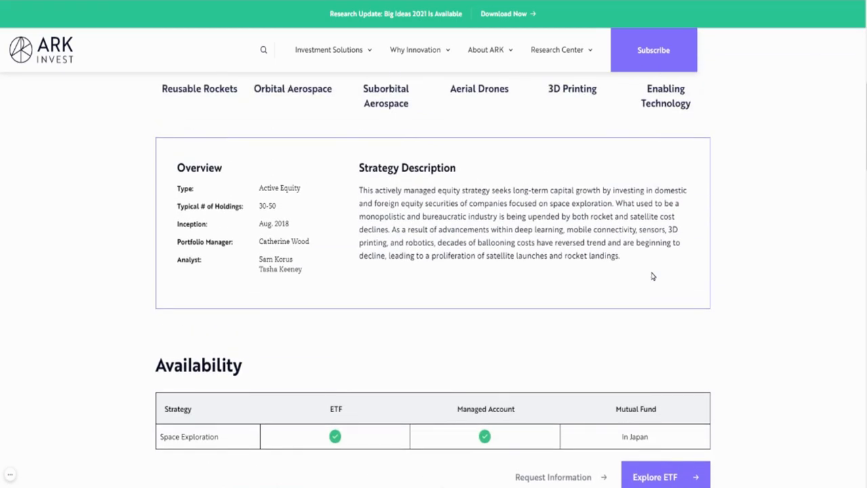
{"action": "scroll", "scroll_direction": "up", "scroll_amount": 3}
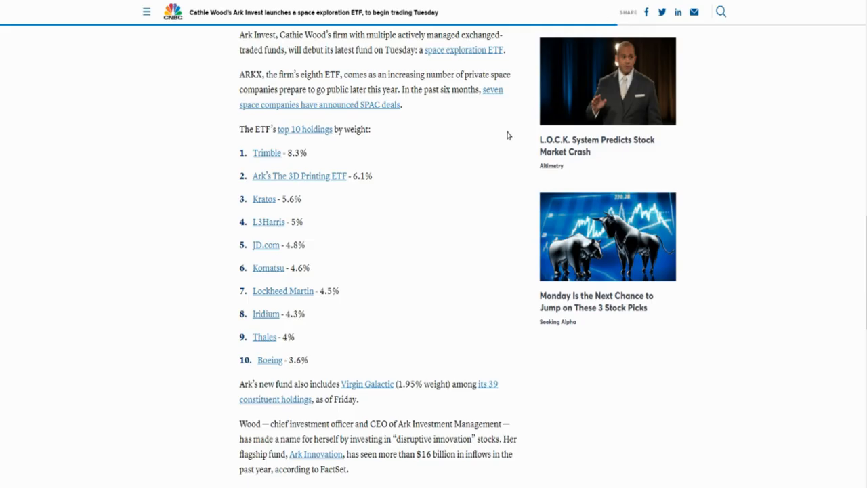
{"action": "mouse_move", "coordinate": [144, 460]}
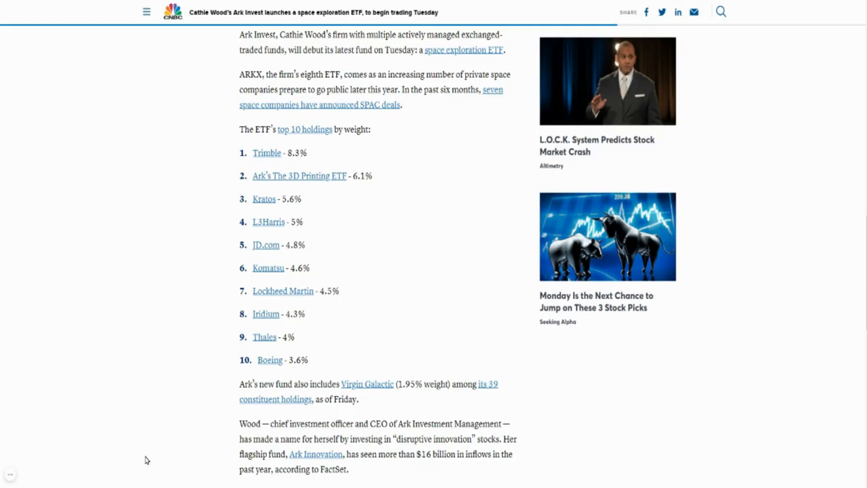
{"action": "mouse_move", "coordinate": [138, 459]}
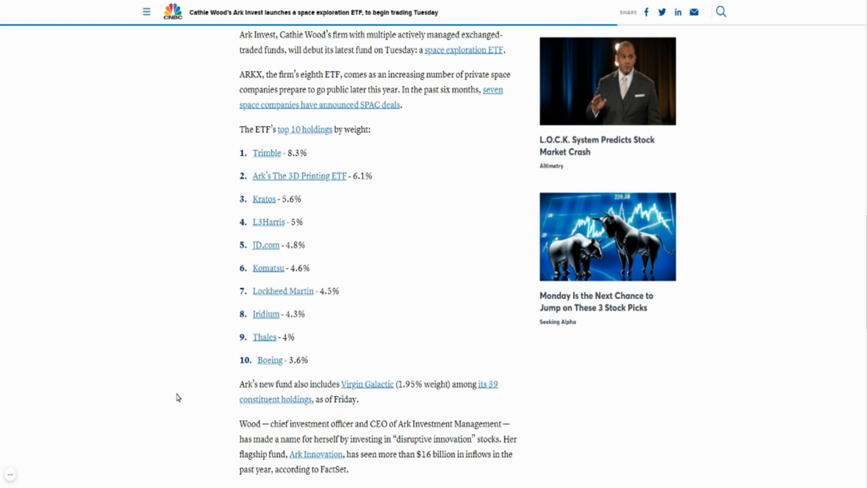
{"action": "mouse_move", "coordinate": [210, 218]}
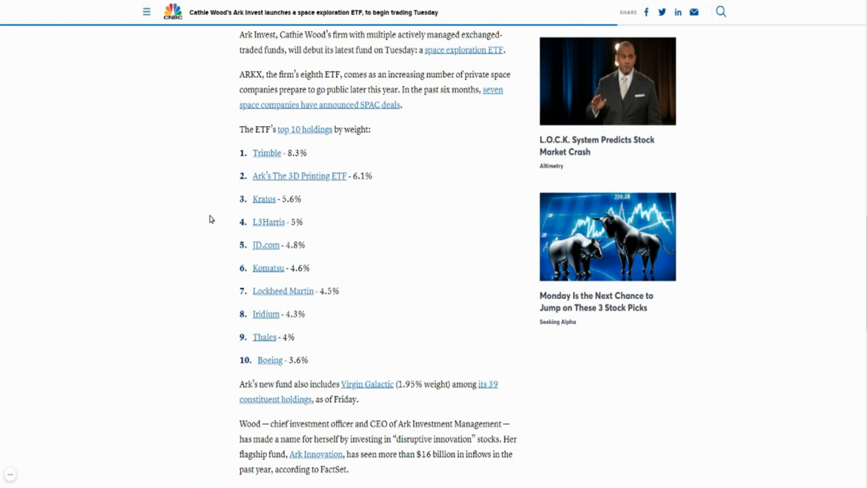
{"action": "mouse_move", "coordinate": [537, 418]}
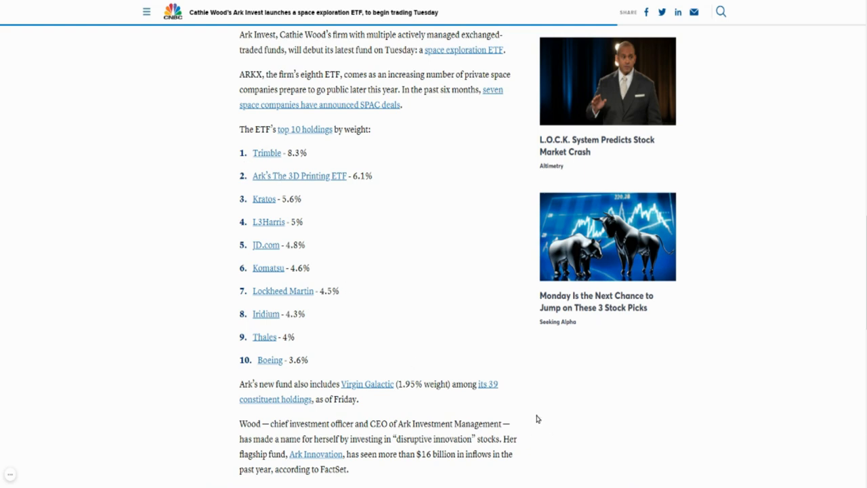
{"action": "mouse_move", "coordinate": [441, 383]}
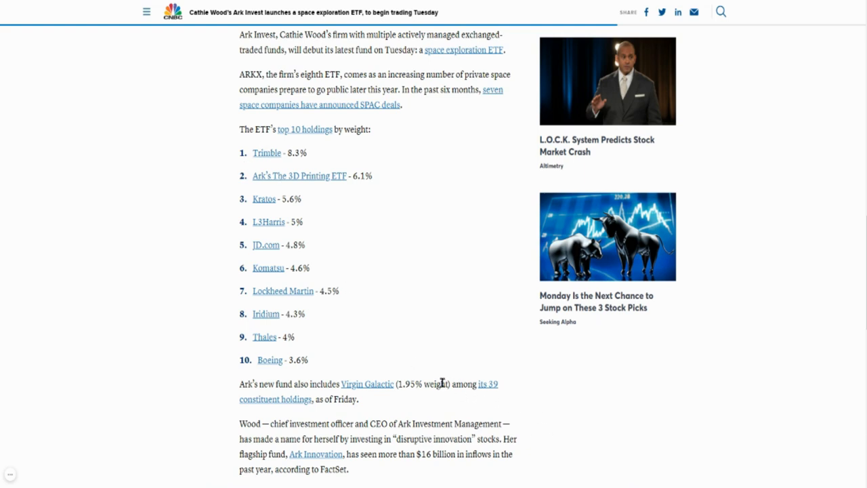
{"action": "mouse_move", "coordinate": [385, 344]}
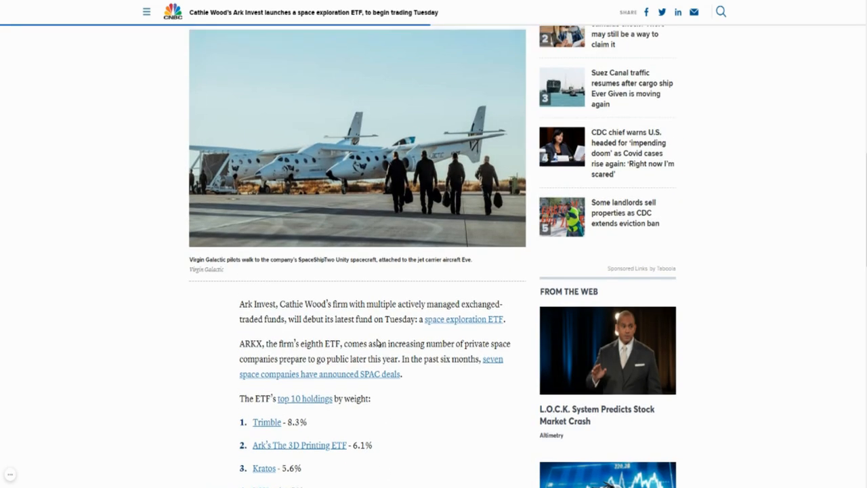
- Review the CNBC article from its headline down past the top 10 holdings
{"action": "scroll", "scroll_direction": "up", "scroll_amount": 3}
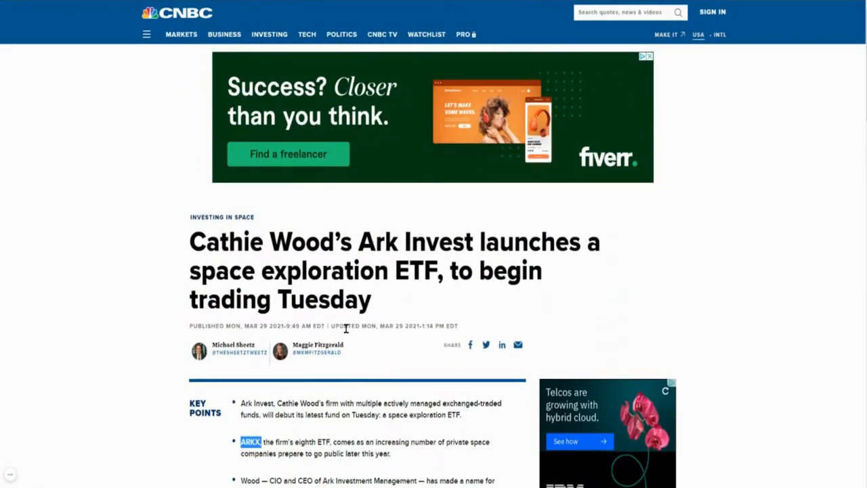
{"action": "scroll", "scroll_direction": "down", "scroll_amount": 3}
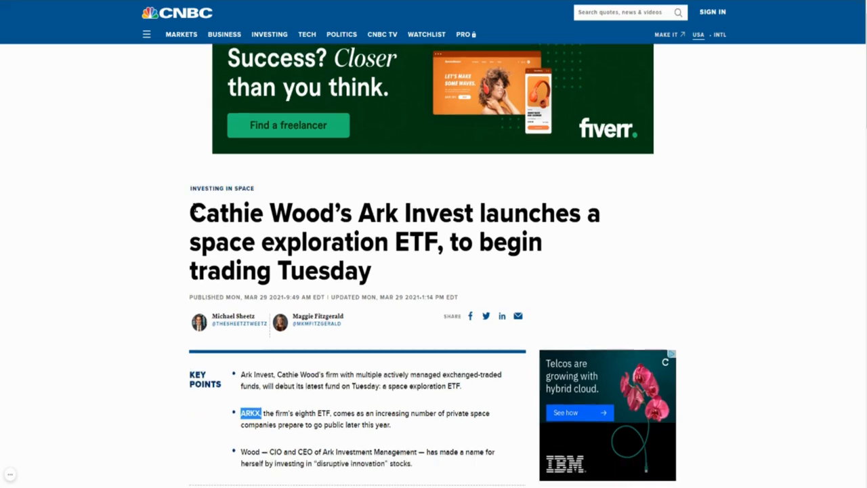
{"action": "scroll", "scroll_direction": "down", "scroll_amount": 3}
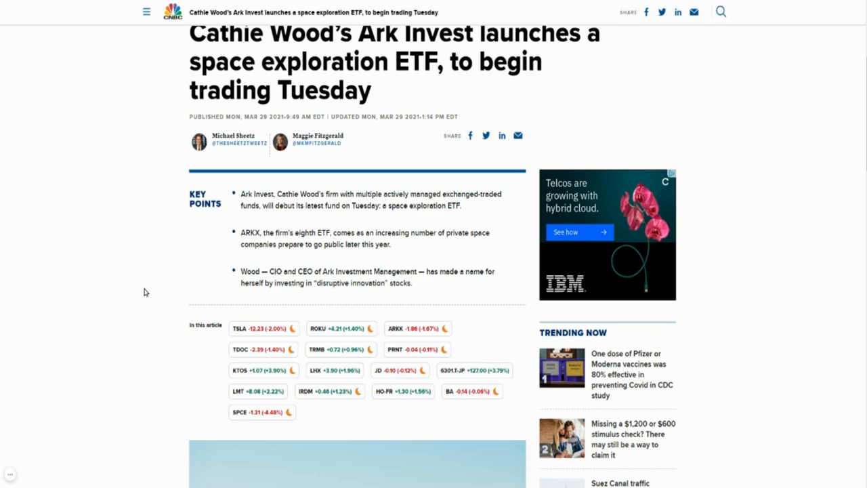
{"action": "mouse_move", "coordinate": [205, 282]}
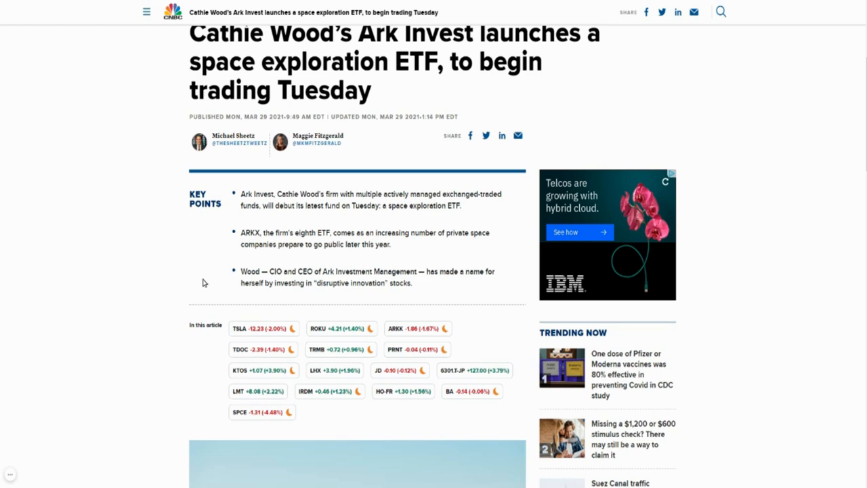
{"action": "scroll", "scroll_direction": "down", "scroll_amount": 3}
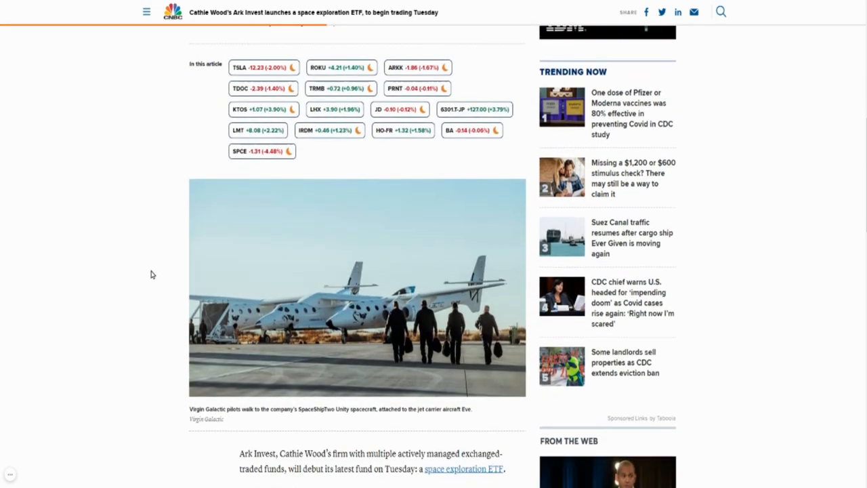
{"action": "scroll", "scroll_direction": "down", "scroll_amount": 3}
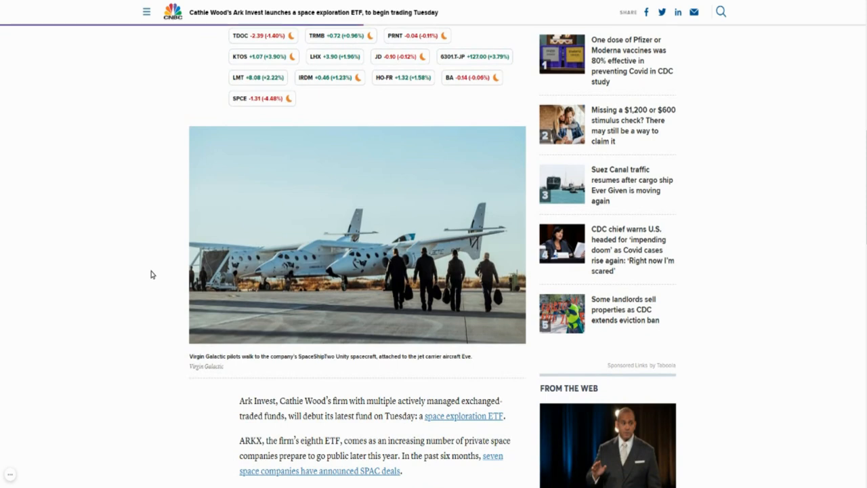
{"action": "mouse_move", "coordinate": [137, 304]}
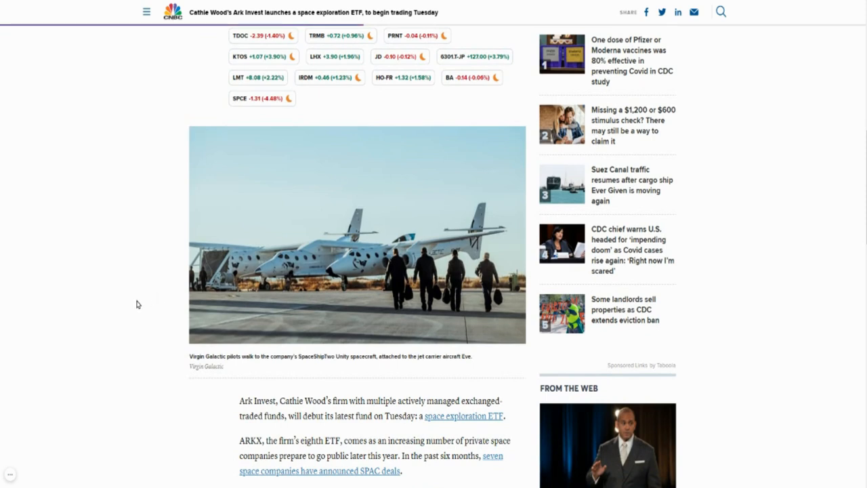
{"action": "scroll", "scroll_direction": "down", "scroll_amount": 3}
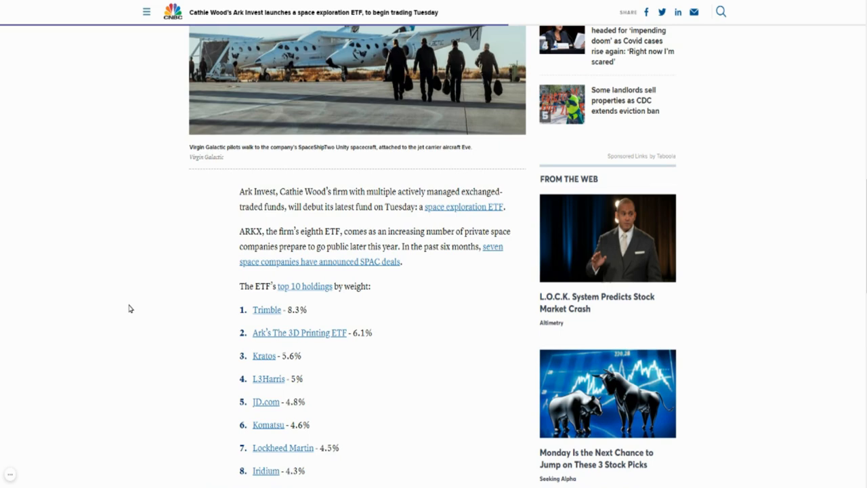
{"action": "scroll", "scroll_direction": "down", "scroll_amount": 3}
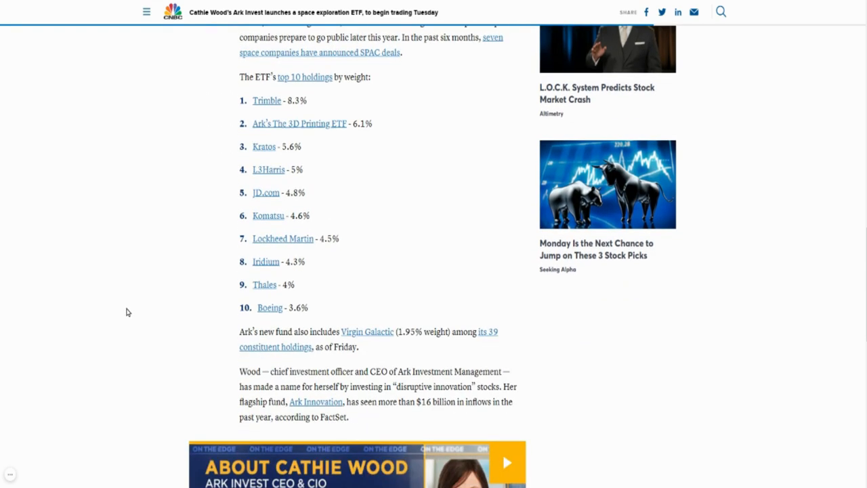
{"action": "scroll", "scroll_direction": "down", "scroll_amount": 3}
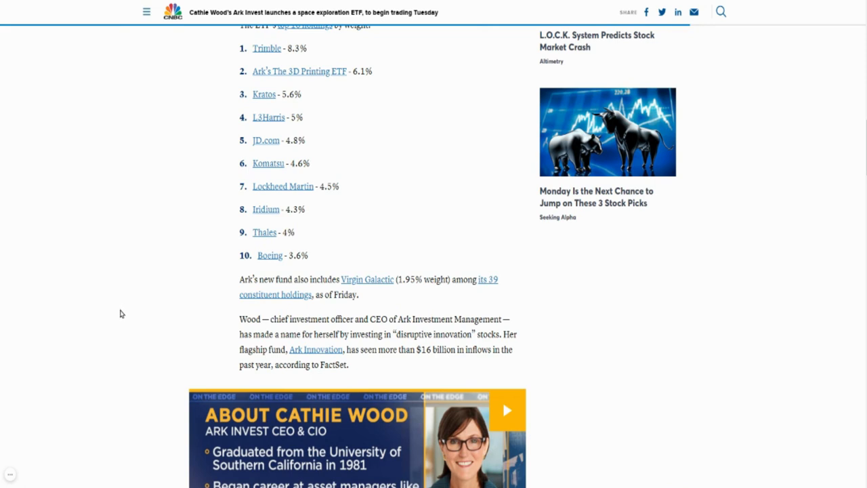
- Scroll ARK Invest's site down to the strategies availability table and color-coded legend
{"action": "scroll", "scroll_direction": "down", "scroll_amount": 3}
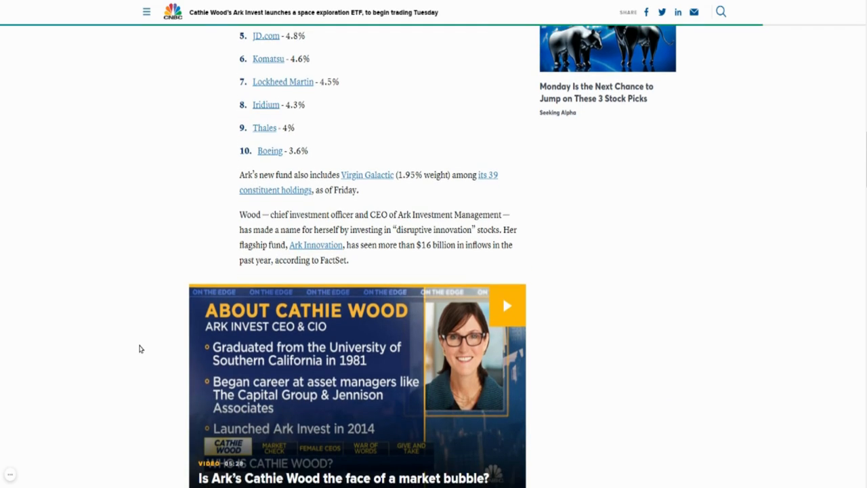
{"action": "scroll", "scroll_direction": "down", "scroll_amount": 3}
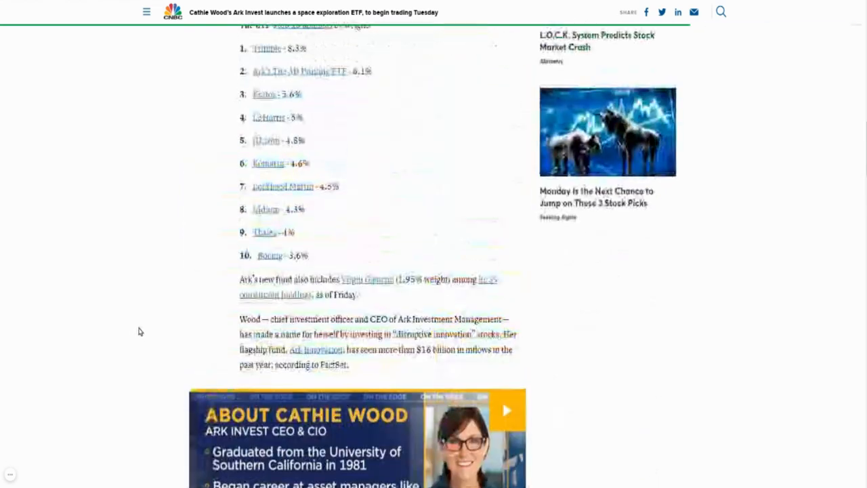
{"action": "scroll", "scroll_direction": "down", "scroll_amount": 3}
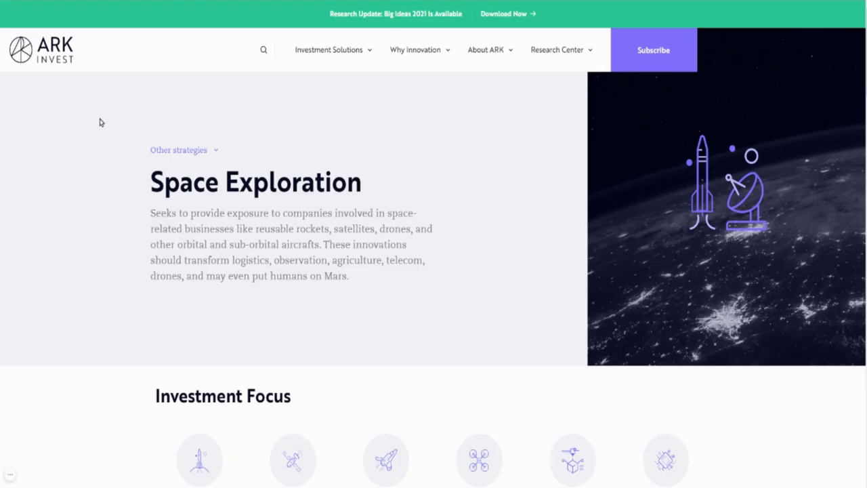
{"action": "scroll", "scroll_direction": "down", "scroll_amount": 3}
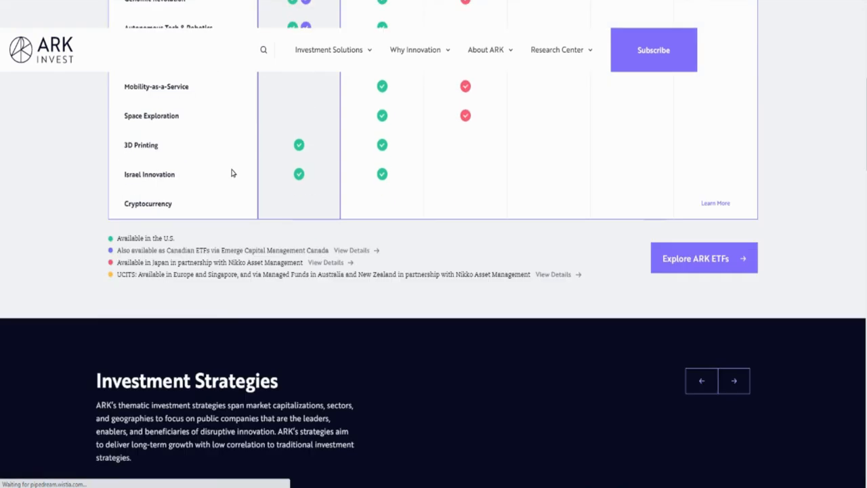